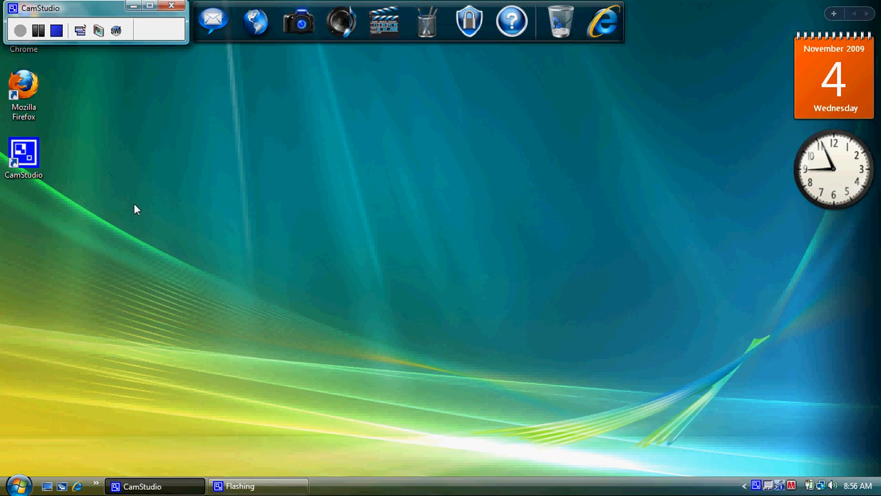
{"action": "mouse_move", "coordinate": [215, 295]}
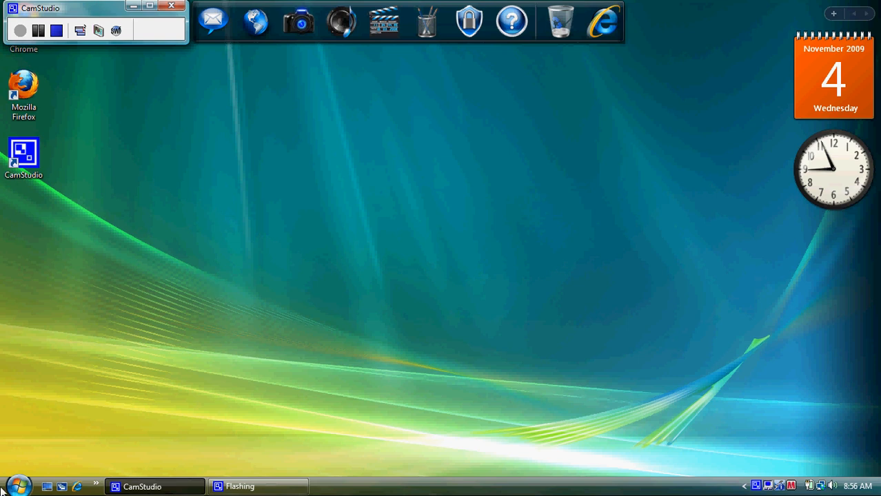
Reach Regional and Language Options' keyboard settings via Control Panel's Clock, Language, and Region
{"action": "left_click", "coordinate": [17, 485]}
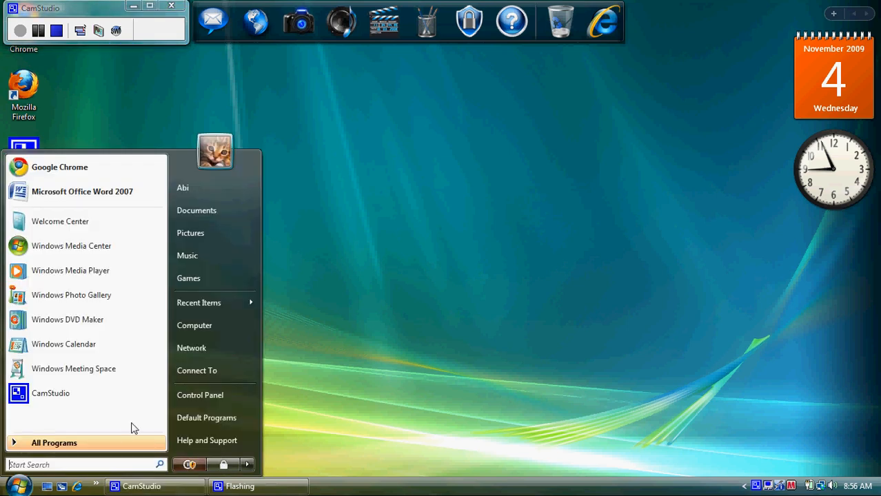
{"action": "left_click", "coordinate": [200, 394]}
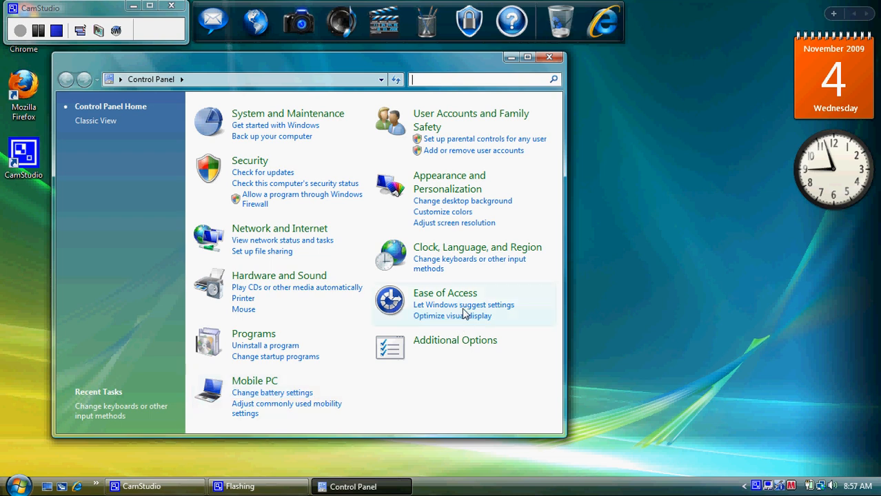
{"action": "mouse_move", "coordinate": [477, 247]}
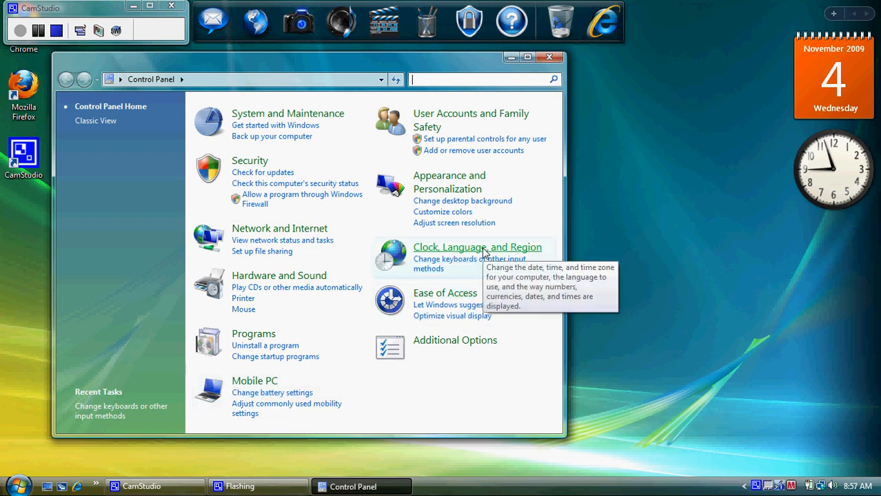
{"action": "left_click", "coordinate": [477, 246]}
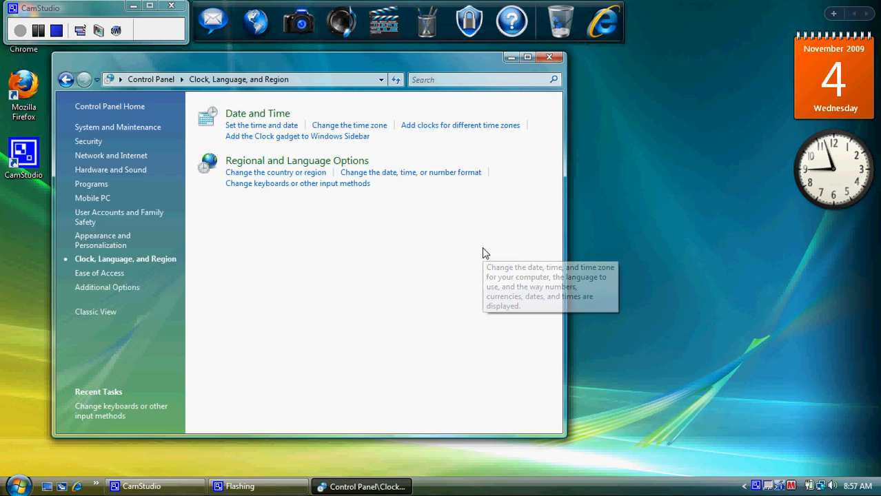
{"action": "mouse_move", "coordinate": [395, 251]}
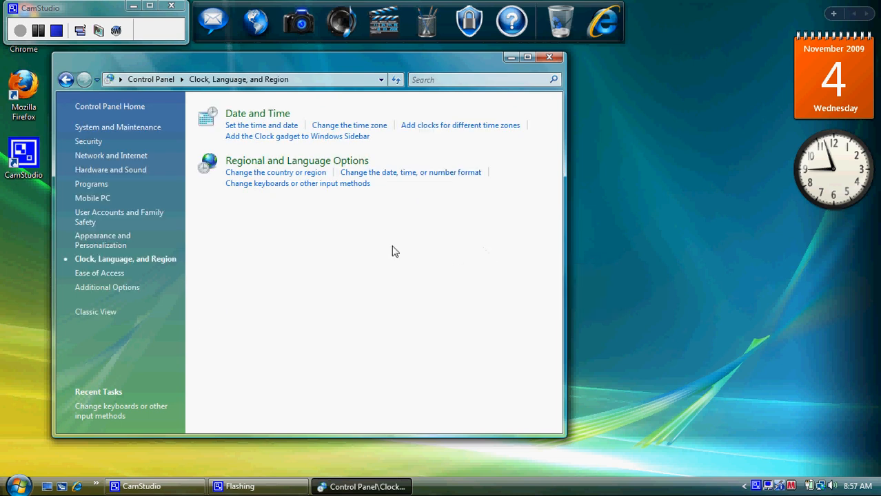
{"action": "mouse_move", "coordinate": [317, 183]}
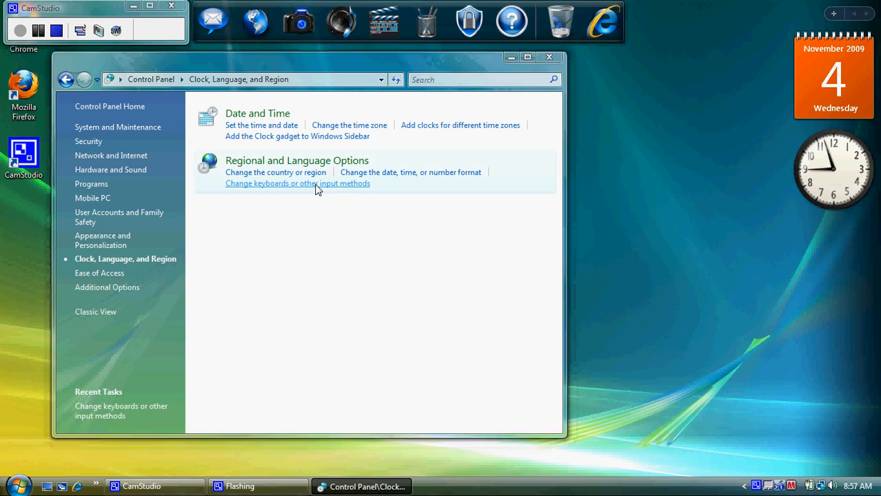
{"action": "left_click", "coordinate": [298, 182]}
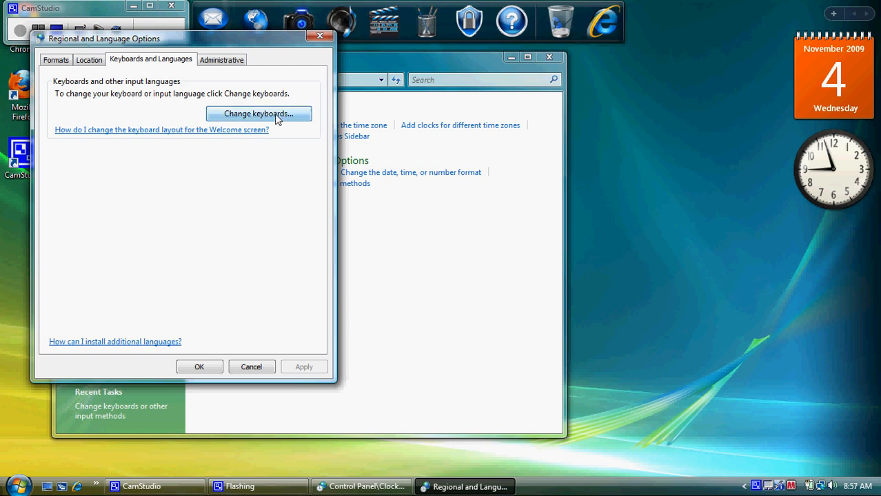
From Change keyboards, start Add Input Language and scroll to Spanish (Mexico)
{"action": "left_click", "coordinate": [260, 113]}
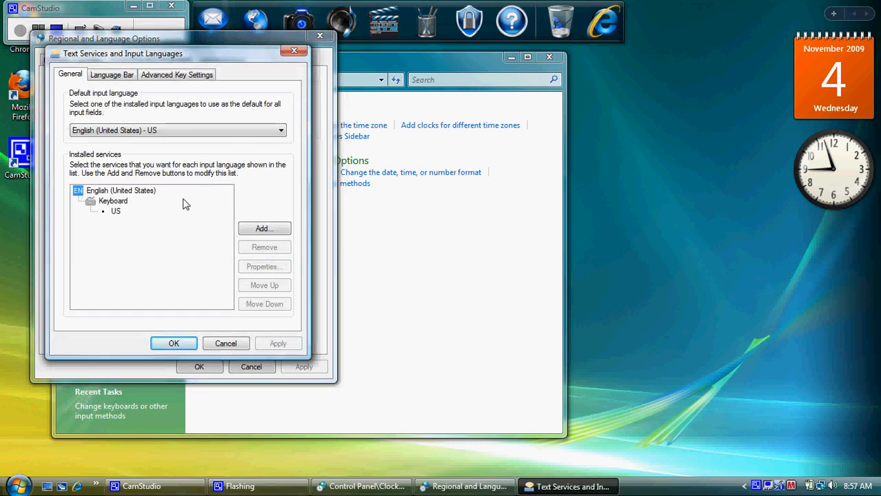
{"action": "mouse_move", "coordinate": [97, 145]}
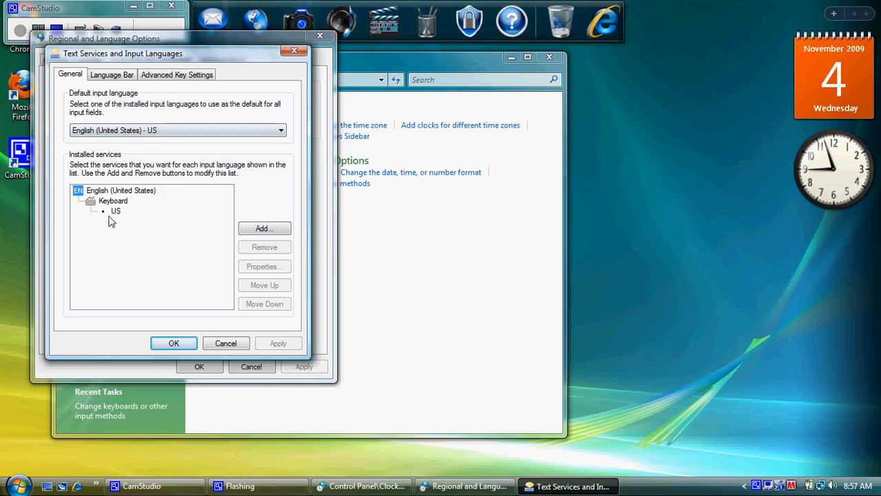
{"action": "mouse_move", "coordinate": [186, 226]}
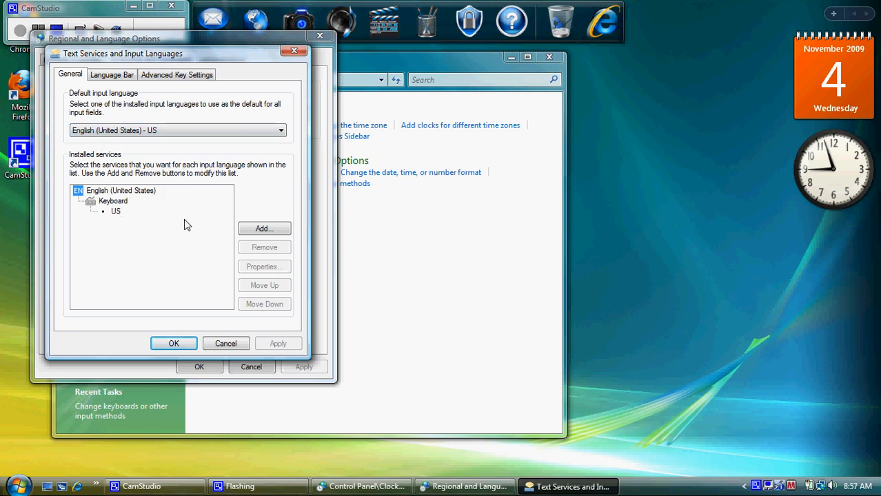
{"action": "left_click", "coordinate": [265, 228]}
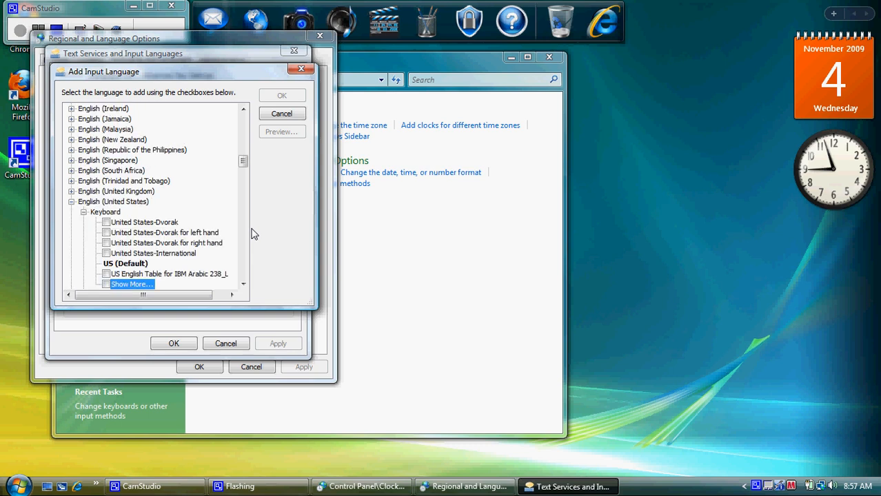
{"action": "scroll", "scroll_direction": "down", "scroll_amount": 3}
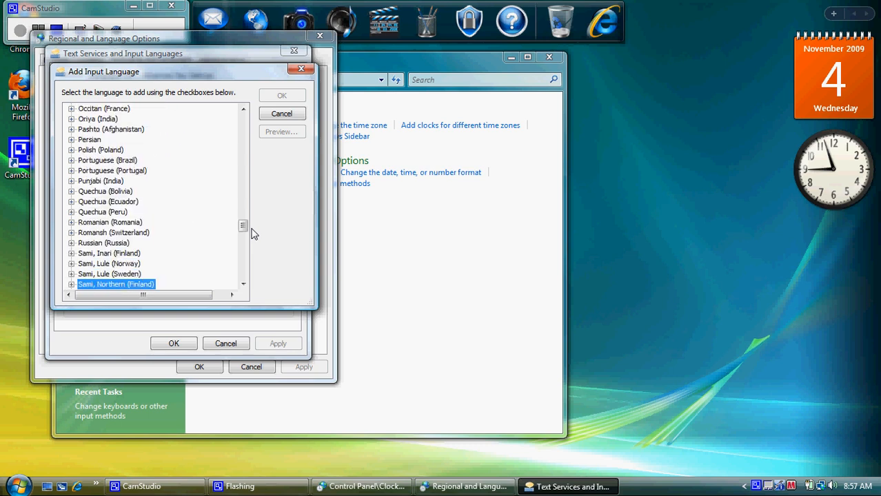
{"action": "scroll", "scroll_direction": "down", "scroll_amount": 3}
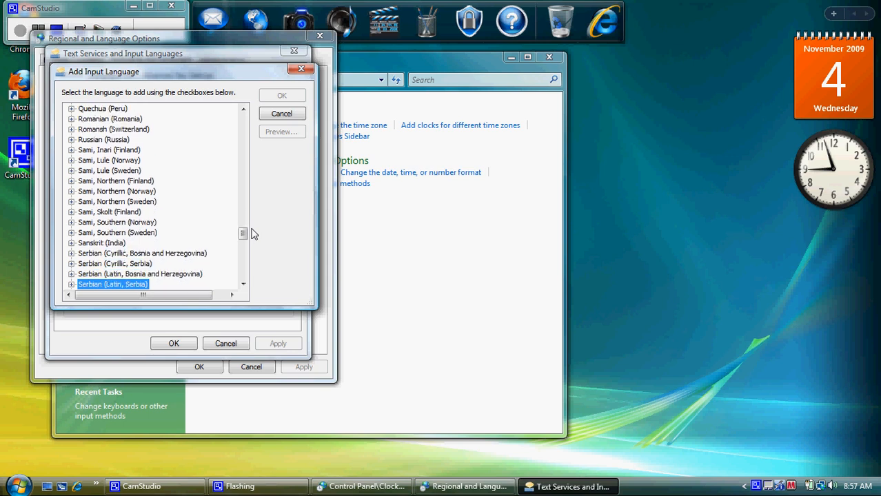
{"action": "left_click", "coordinate": [242, 284]}
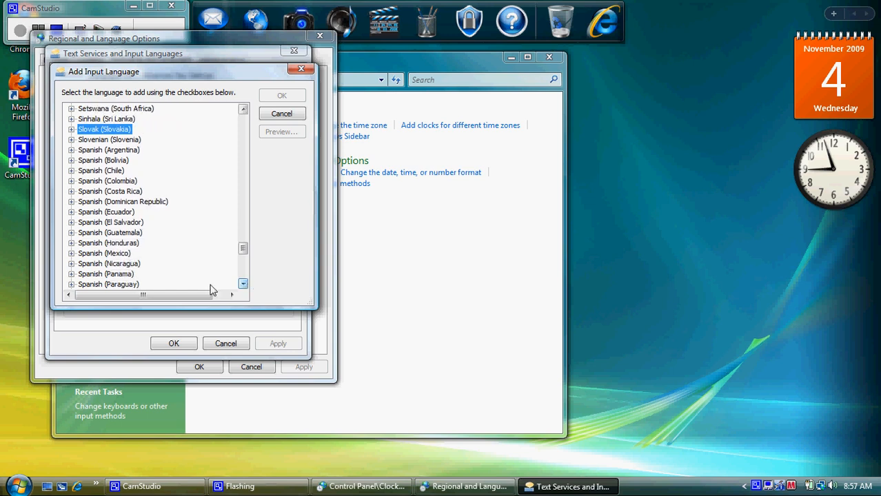
Expand Spanish (Mexico)'s Keyboard list and tick United States-International
{"action": "left_click", "coordinate": [71, 254]}
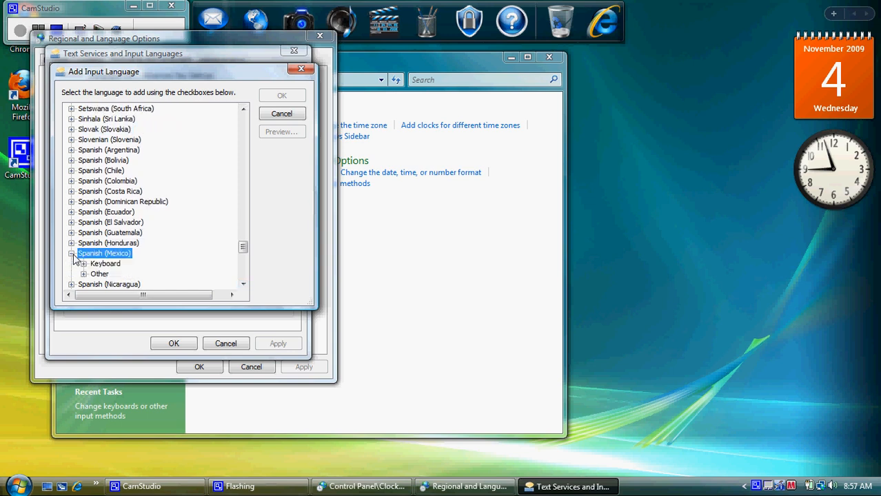
{"action": "left_click", "coordinate": [83, 264]}
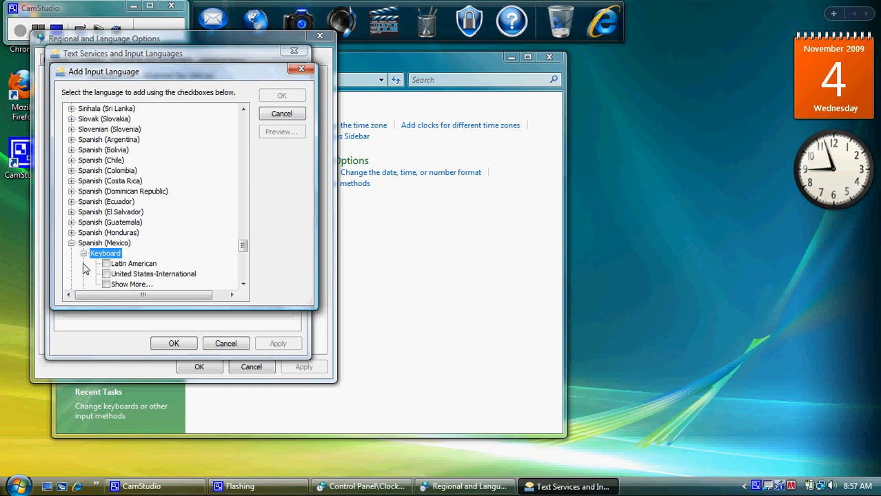
{"action": "mouse_move", "coordinate": [104, 288]}
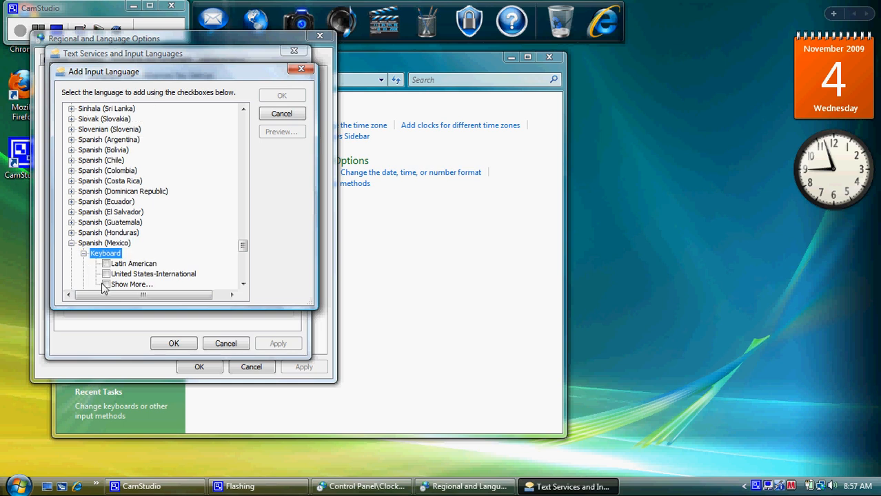
{"action": "left_click", "coordinate": [108, 273]}
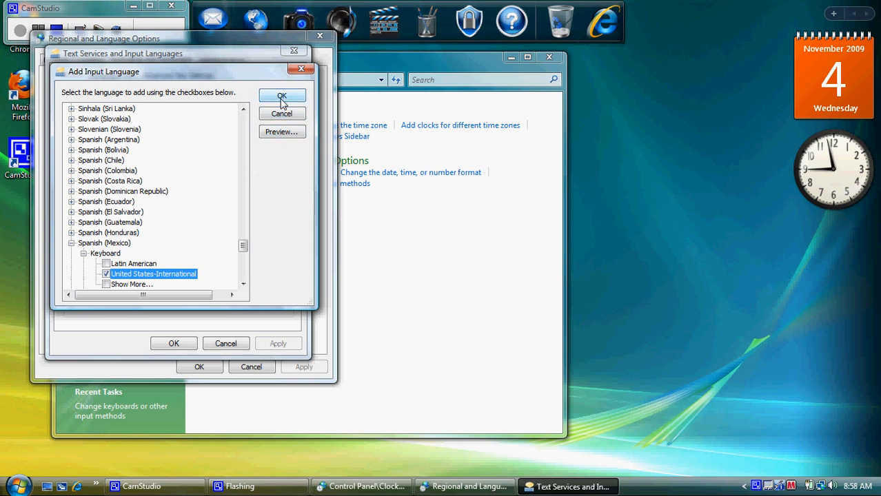
Confirm the new keyboard with OK in Add Input Language and the language dialogs
{"action": "left_click", "coordinate": [281, 96]}
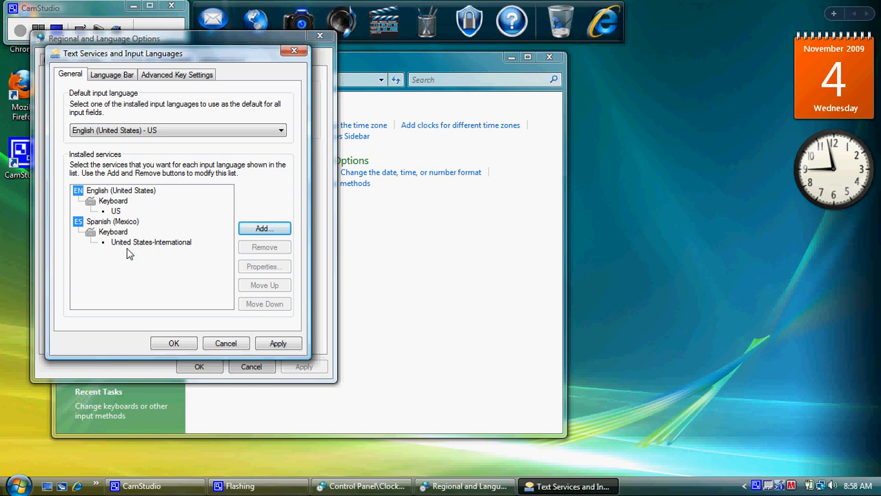
{"action": "mouse_move", "coordinate": [231, 311]}
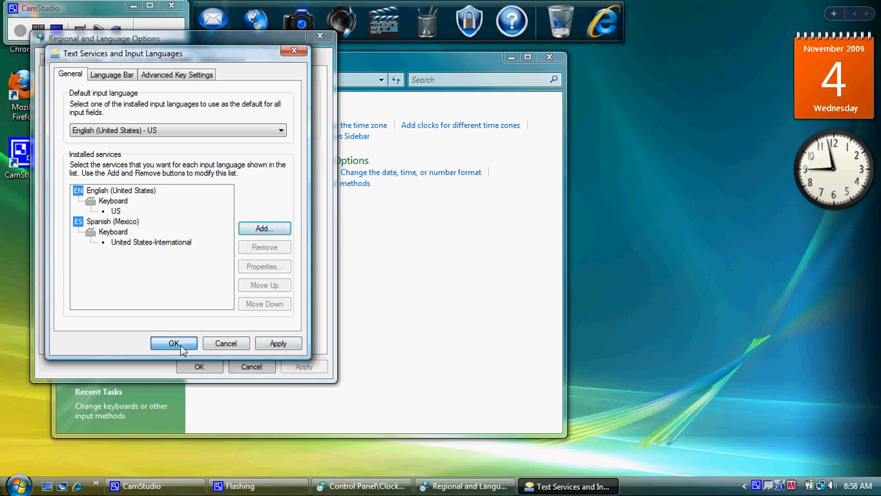
{"action": "left_click", "coordinate": [174, 343]}
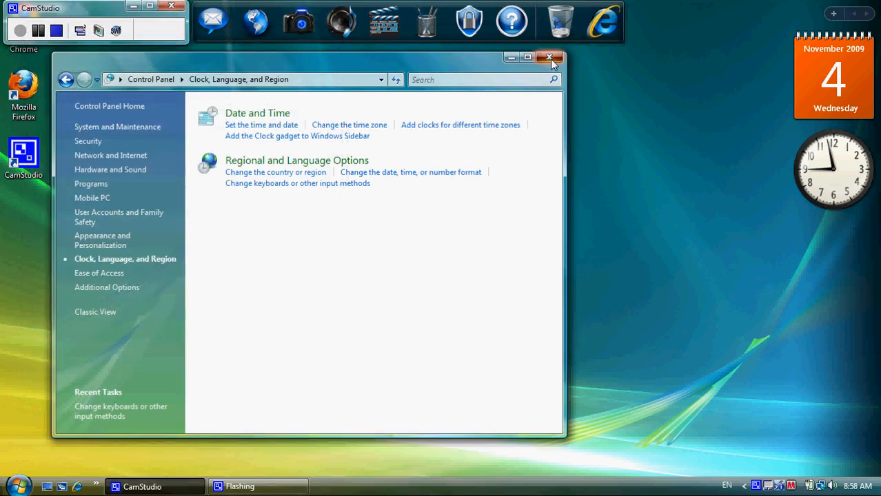
Close Control Panel and bring up the taskbar language list to pick Spanish (Mexico)
{"action": "left_click", "coordinate": [548, 58]}
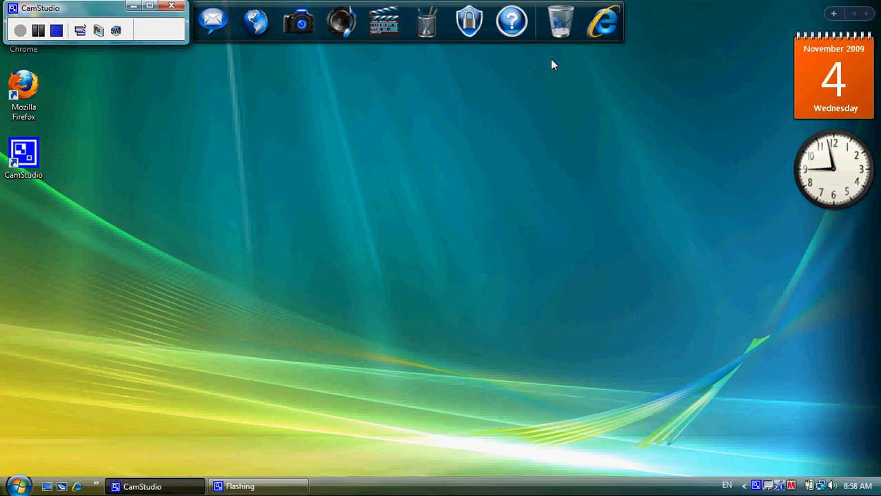
{"action": "mouse_move", "coordinate": [585, 171]}
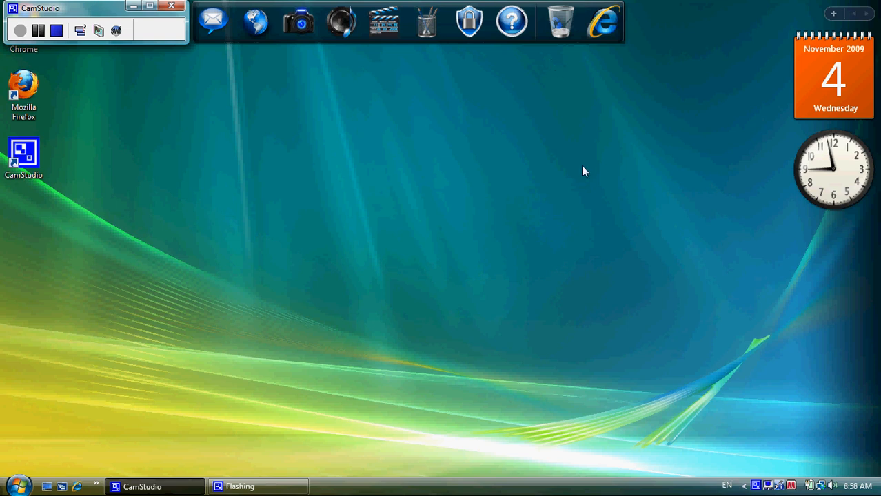
{"action": "mouse_move", "coordinate": [582, 174]}
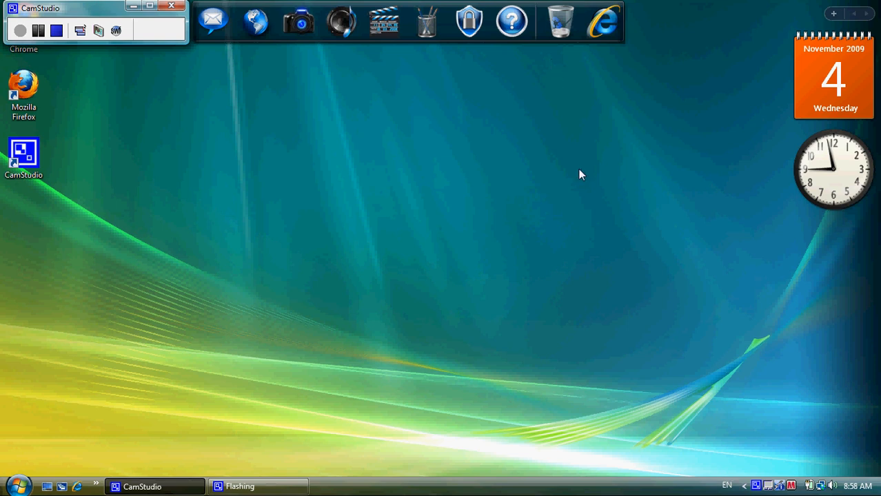
{"action": "mouse_move", "coordinate": [668, 444]}
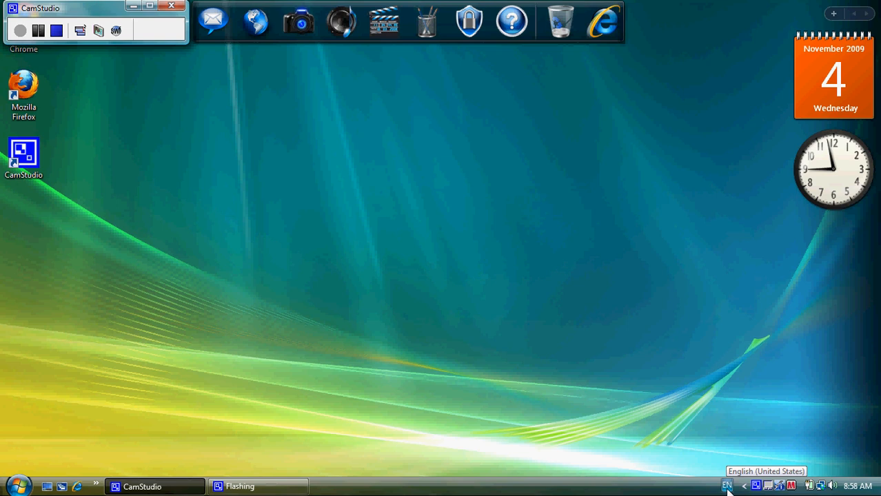
{"action": "left_click", "coordinate": [728, 485]}
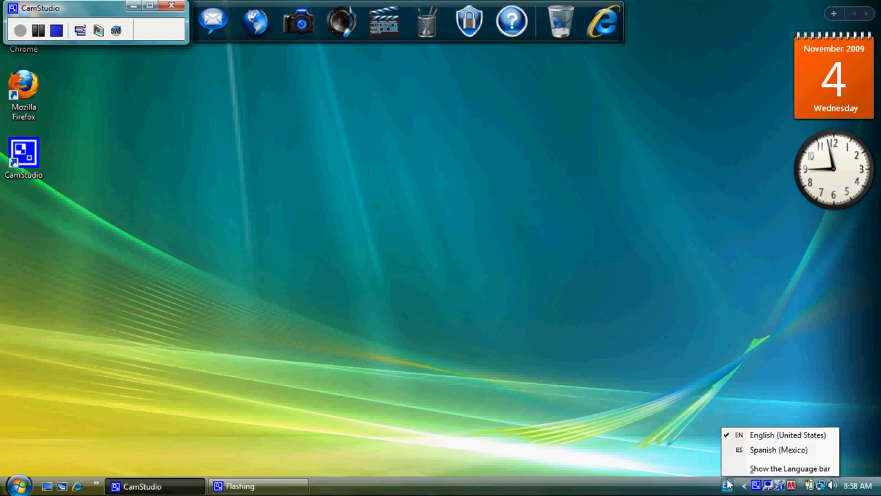
{"action": "mouse_move", "coordinate": [778, 450]}
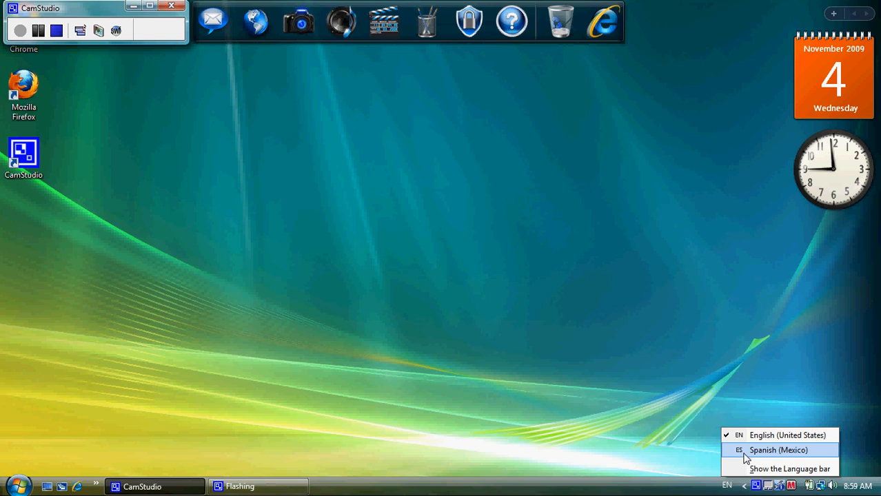
{"action": "mouse_move", "coordinate": [780, 457]}
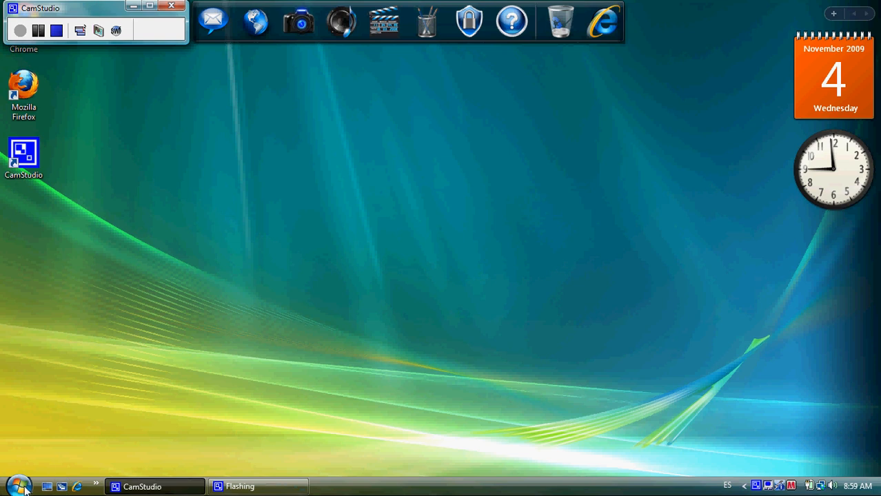
Go through Start > All Programs toward Accessories to launch WordPad
{"action": "left_click", "coordinate": [17, 485]}
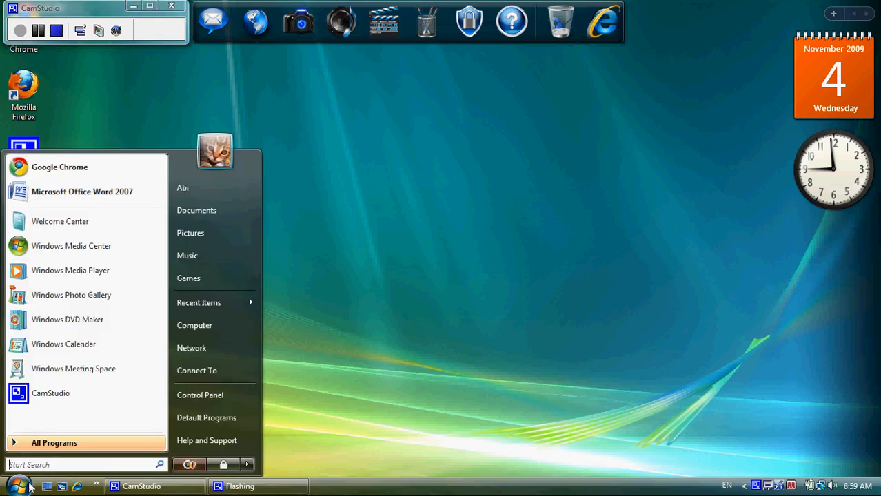
{"action": "left_click", "coordinate": [54, 443]}
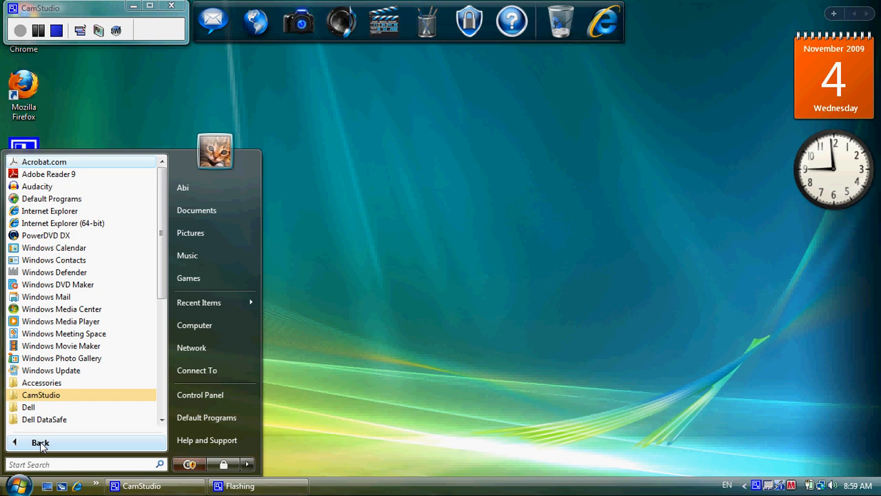
{"action": "scroll", "scroll_direction": "down", "scroll_amount": 3}
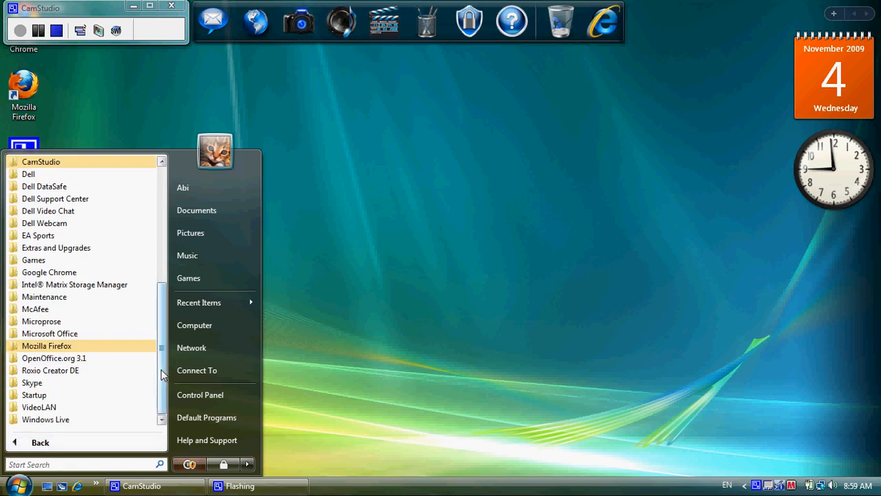
{"action": "mouse_move", "coordinate": [166, 216]}
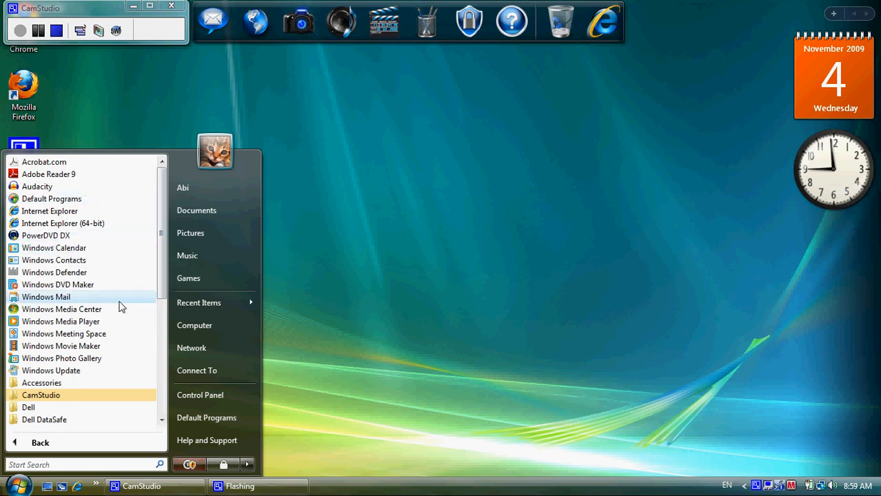
{"action": "mouse_move", "coordinate": [54, 383]}
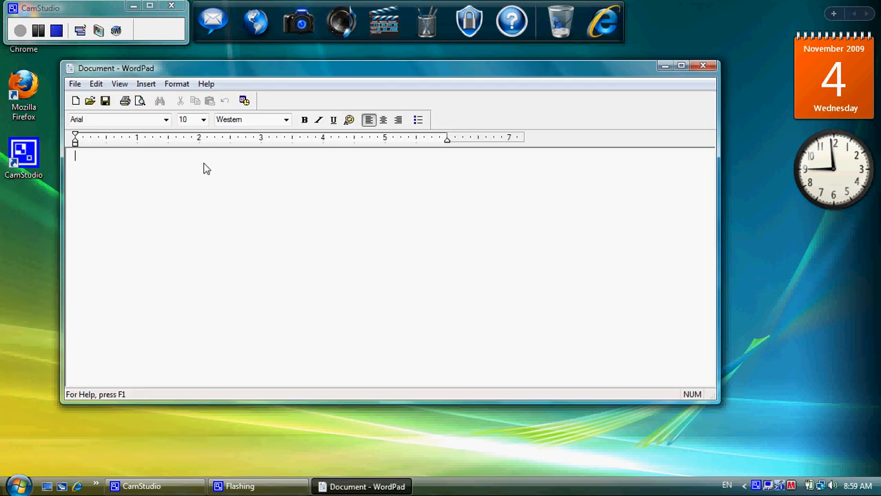
{"action": "mouse_move", "coordinate": [289, 288]}
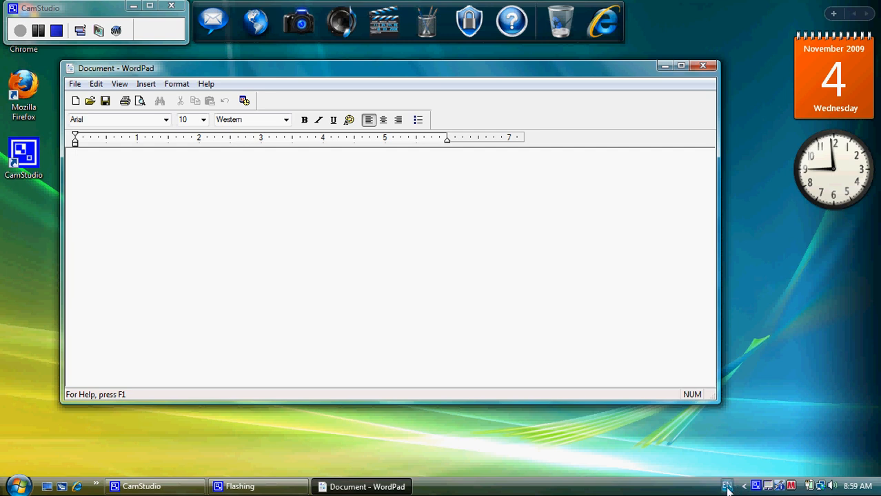
{"action": "mouse_move", "coordinate": [459, 300]}
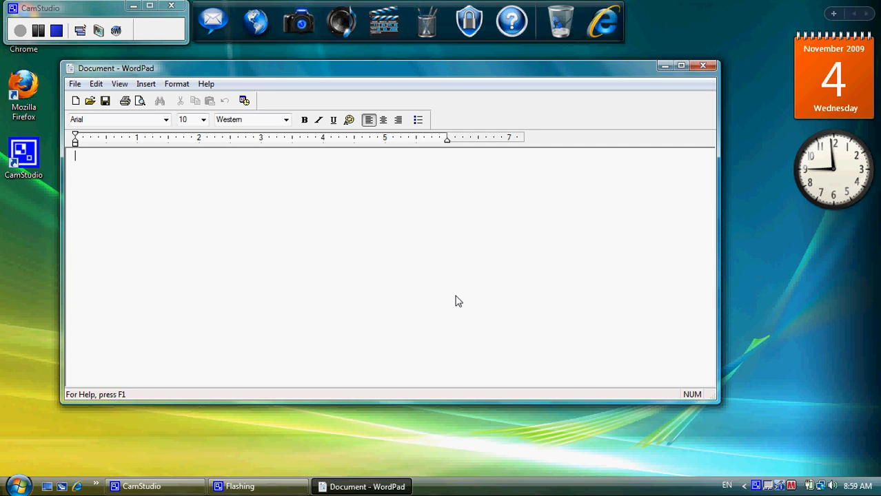
Write Espanol without an accent on the document's first line
{"action": "type", "text": "Es"}
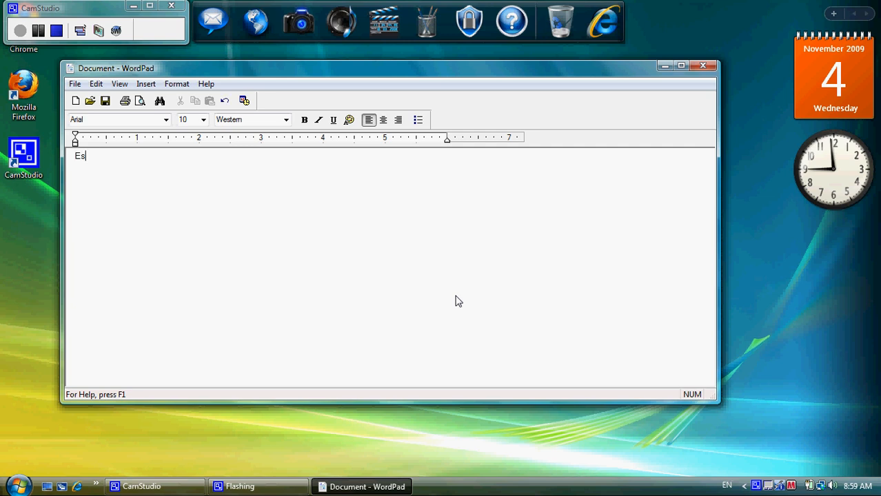
{"action": "type", "text": "pa"}
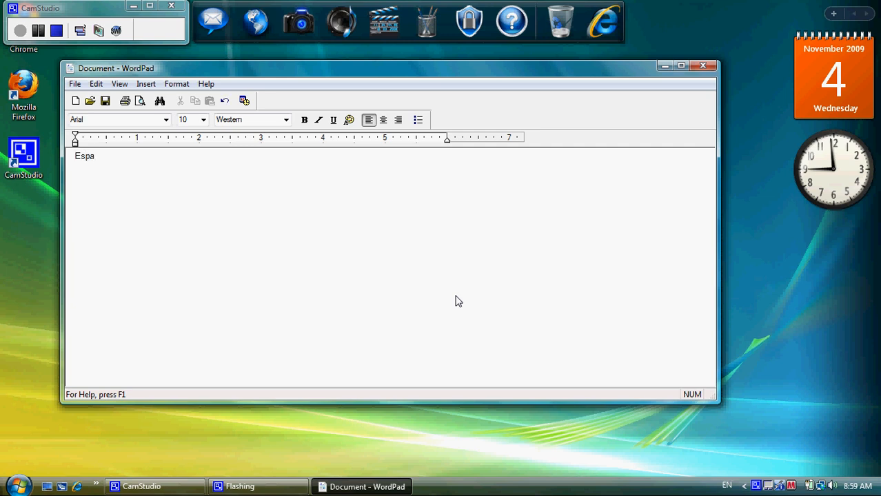
{"action": "left_click", "coordinate": [90, 155]}
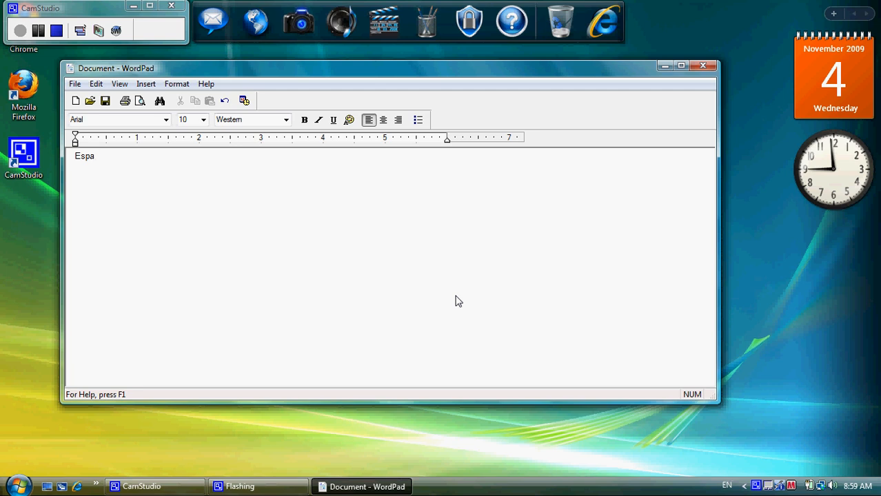
{"action": "type", "text": "nol"}
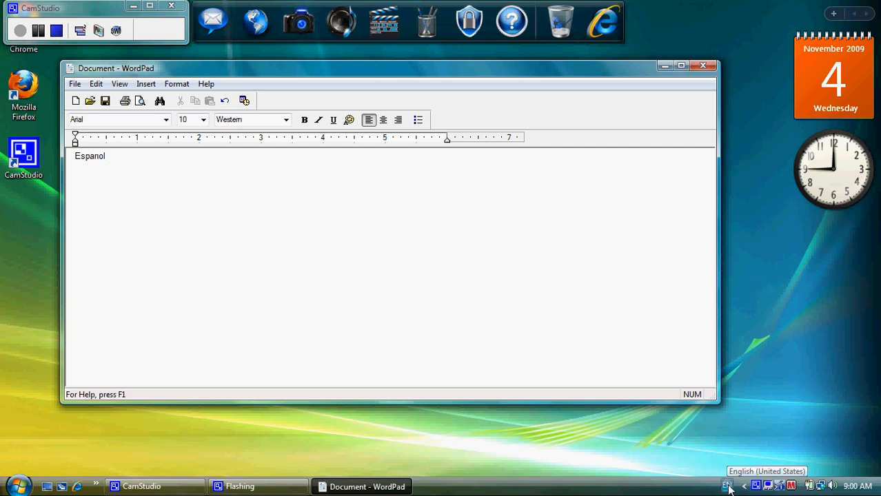
Switch input to ES and write Español with ñ via the tilde dead key on line two
{"action": "left_click", "coordinate": [728, 485]}
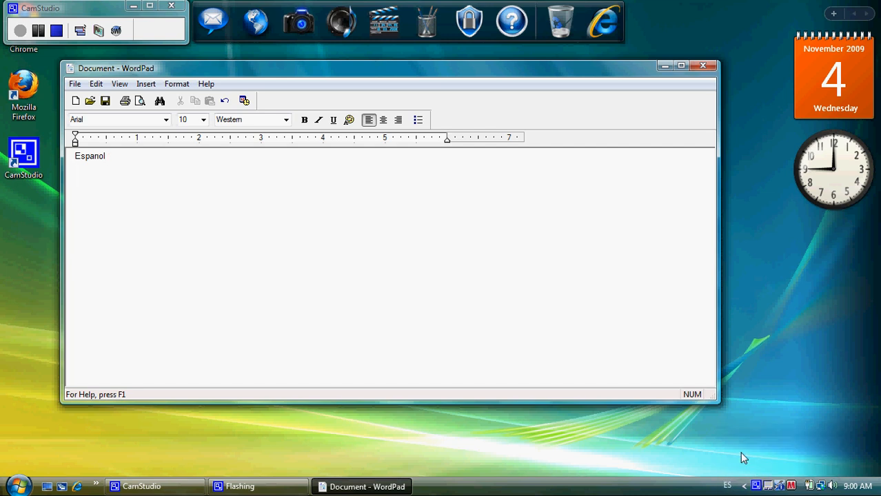
{"action": "type", "text": "Espal"}
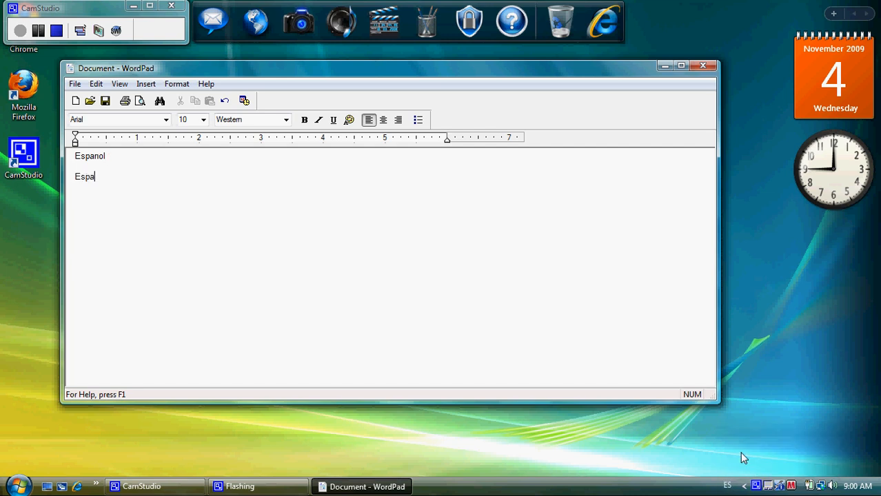
{"action": "key", "text": "Backspace"}
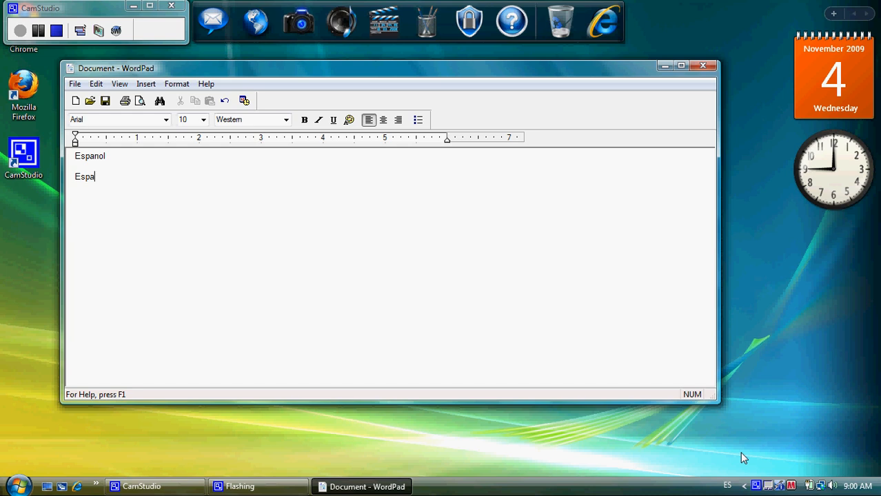
{"action": "key", "text": "Backspace"}
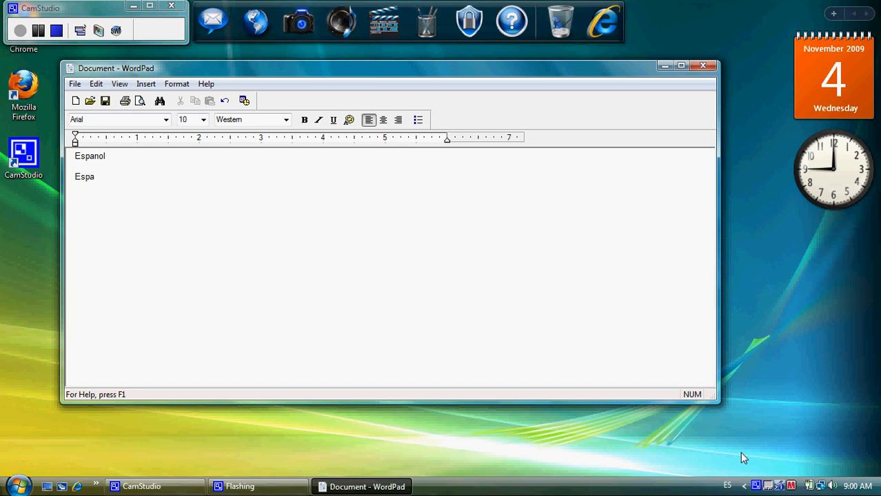
{"action": "type", "text": "ñ"}
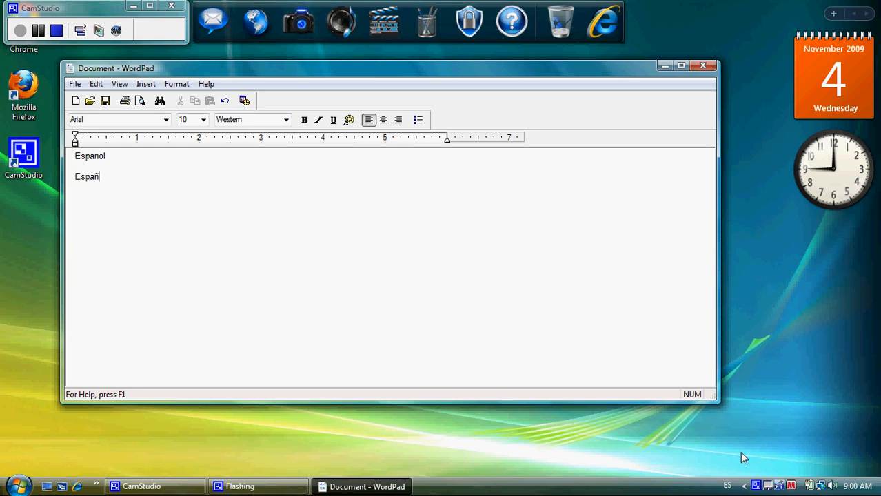
{"action": "type", "text": "l"}
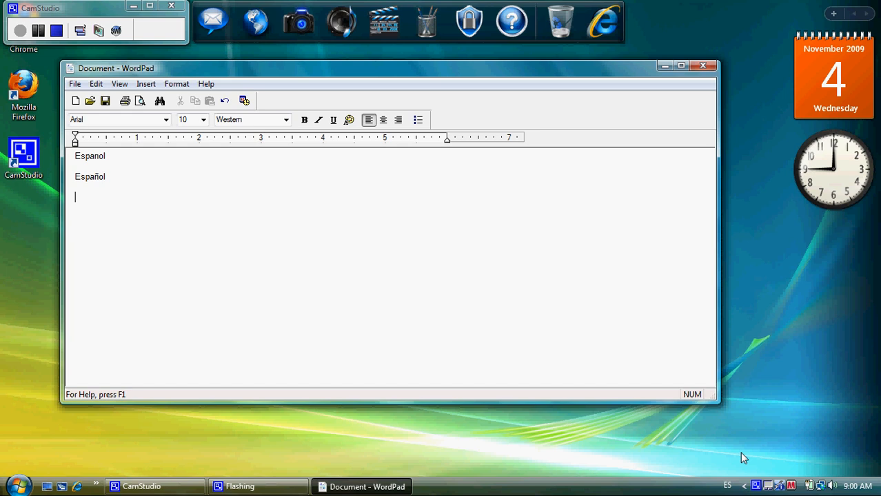
Write árbol with an acute á on line three and move to the line below
{"action": "type", "text": "á"}
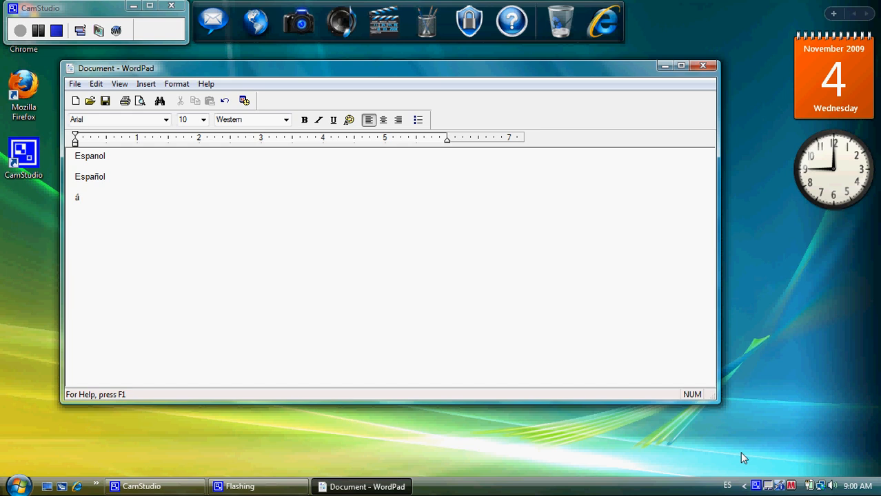
{"action": "type", "text": "rbol"}
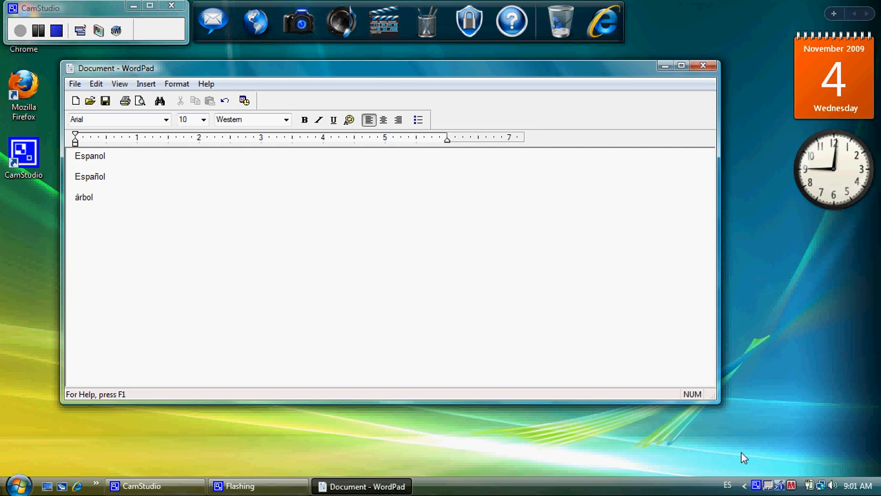
{"action": "mouse_move", "coordinate": [378, 154]}
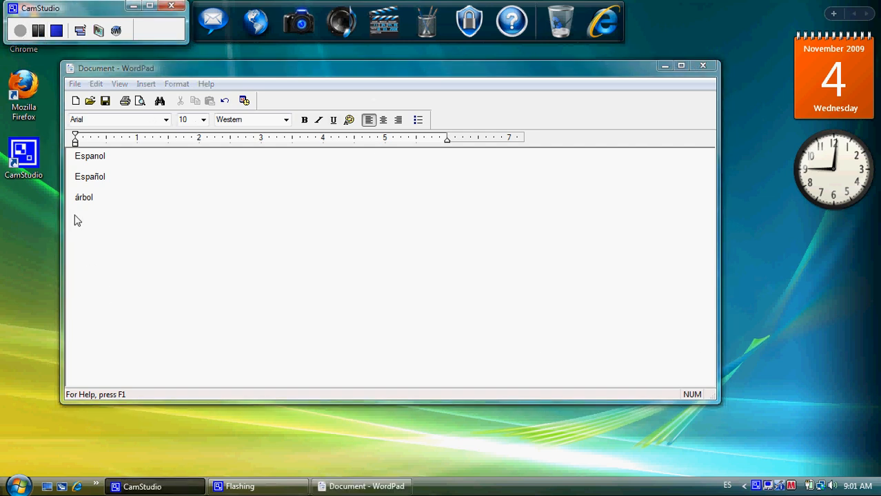
{"action": "left_click", "coordinate": [83, 218]}
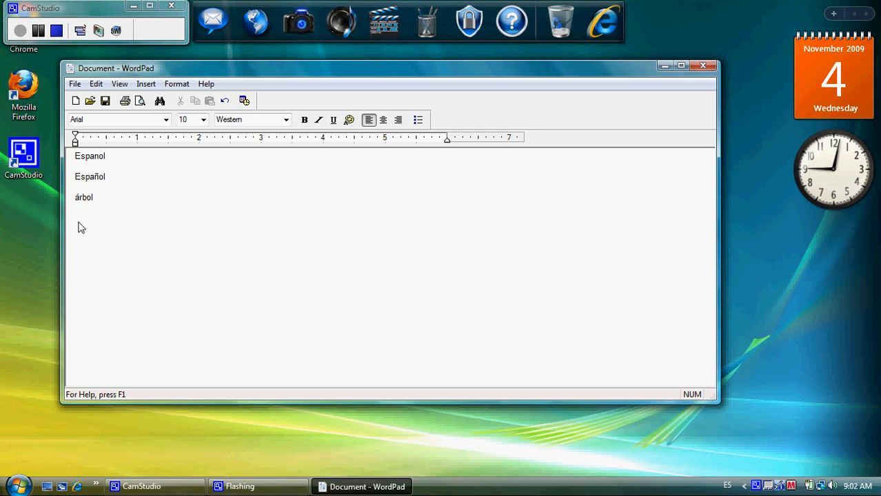
Write the accented vowels é í ü on line four and start a new line
{"action": "type", "text": "é"}
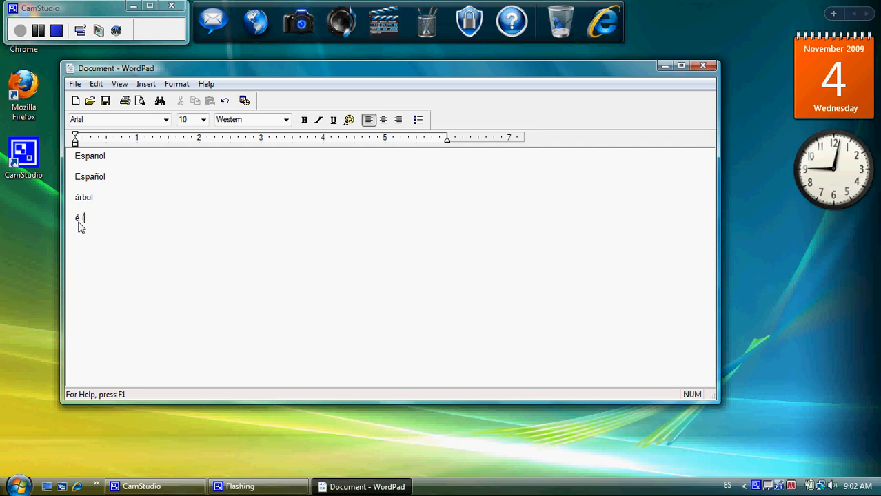
{"action": "type", "text": "í"}
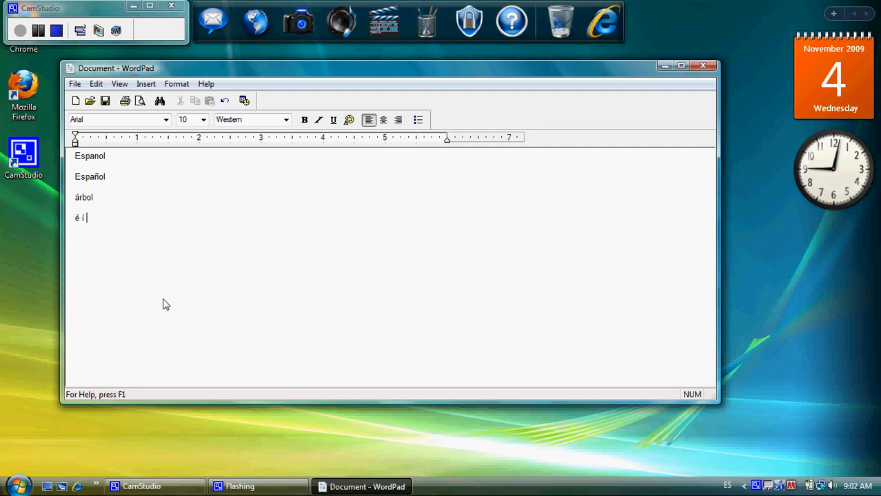
{"action": "type", "text": "ü"}
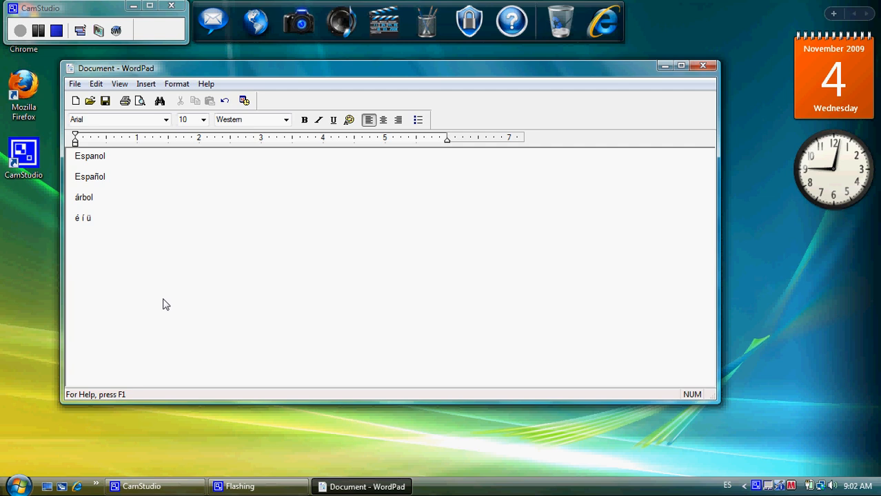
{"action": "key", "text": "enter"}
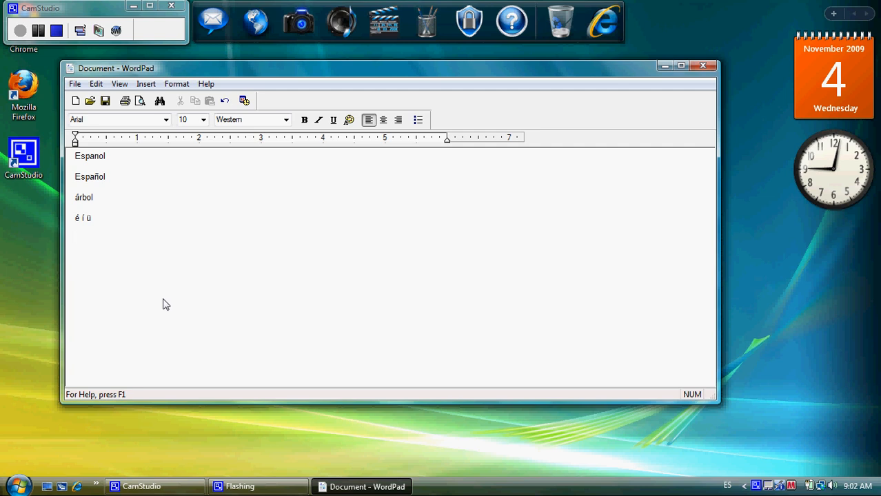
Write the inverted marks ¿¡, a word, and test the quote dead key producing É
{"action": "type", "text": "¿"}
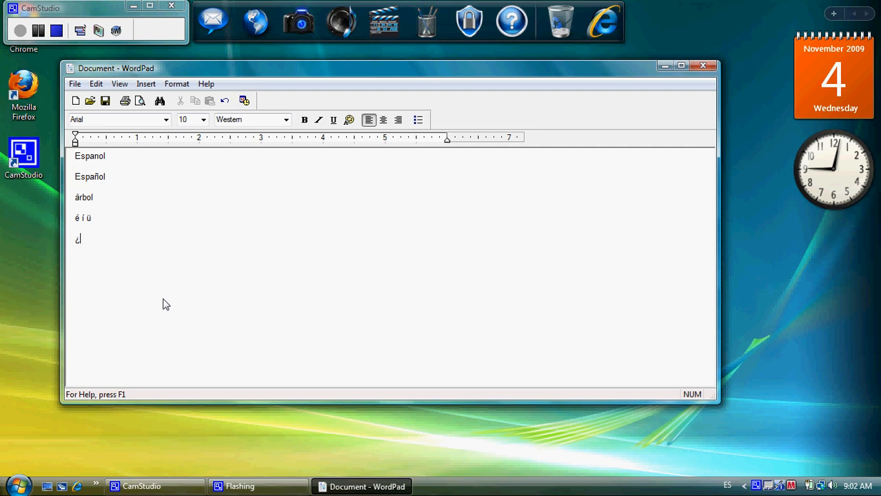
{"action": "type", "text": "i"}
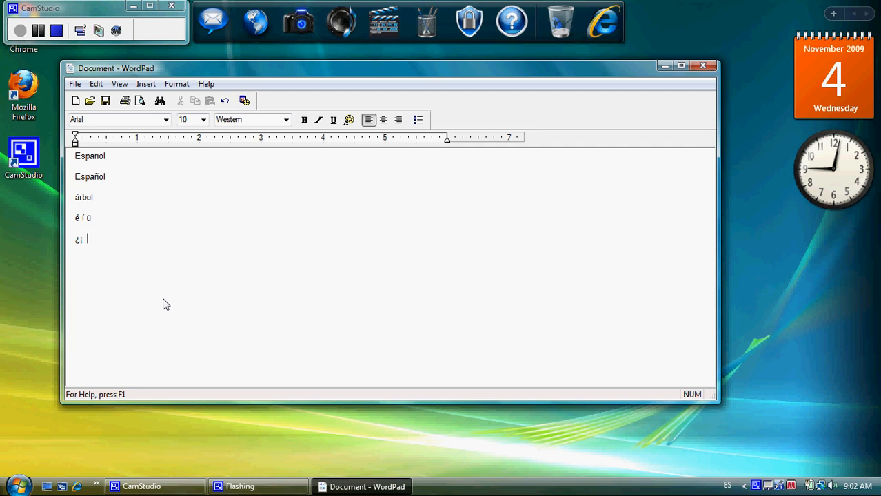
{"action": "key", "text": "backspace"}
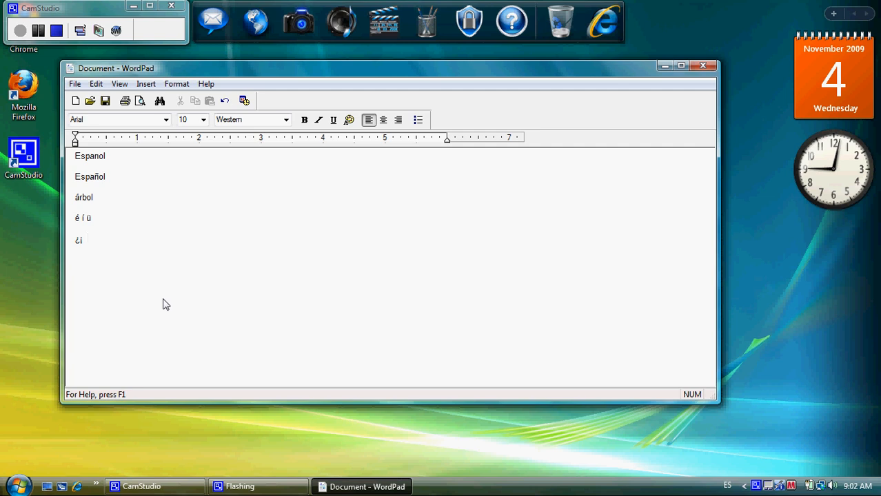
{"action": "type", "text": "The"}
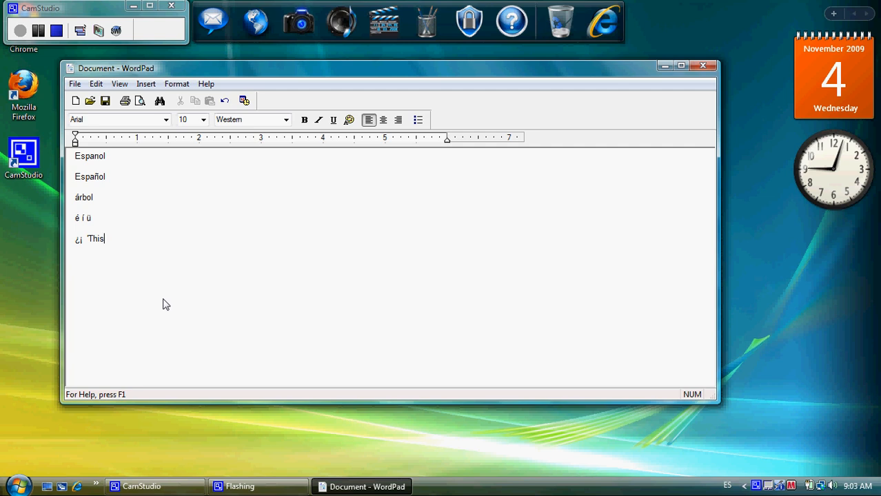
{"action": "type", "text": "\" \""}
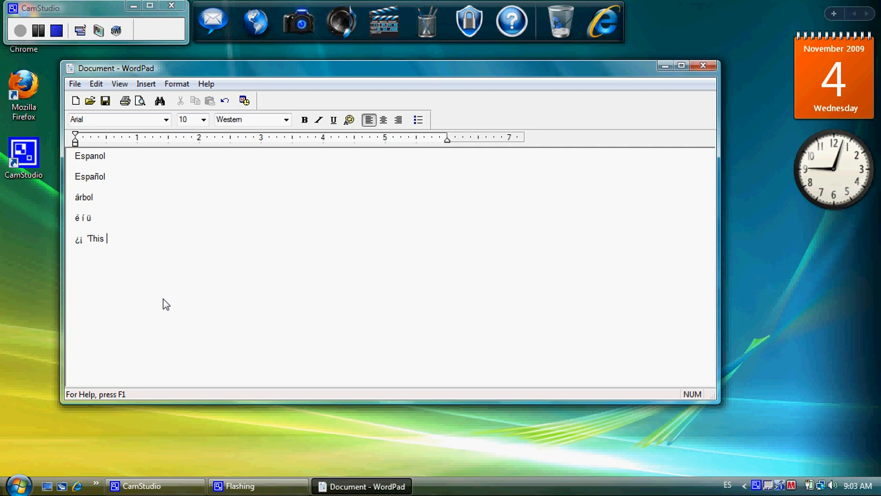
{"action": "type", "text": "\""}
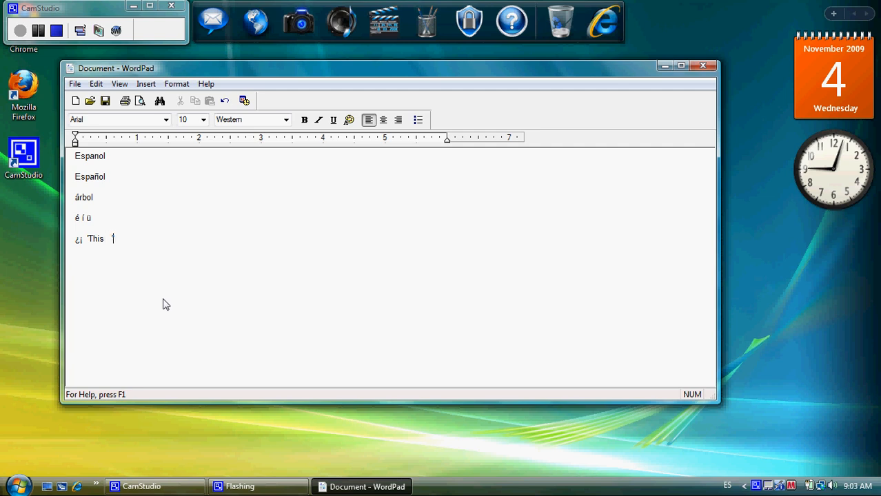
{"action": "type", "text": "É"}
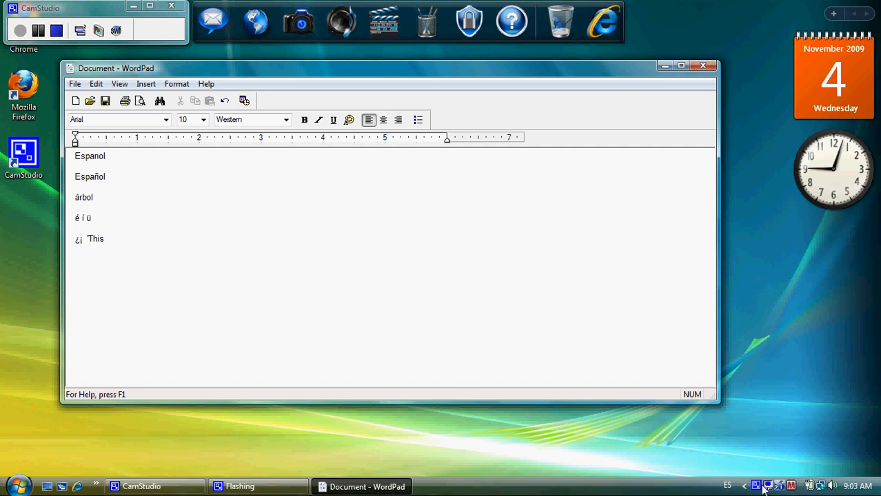
{"action": "mouse_move", "coordinate": [728, 485]}
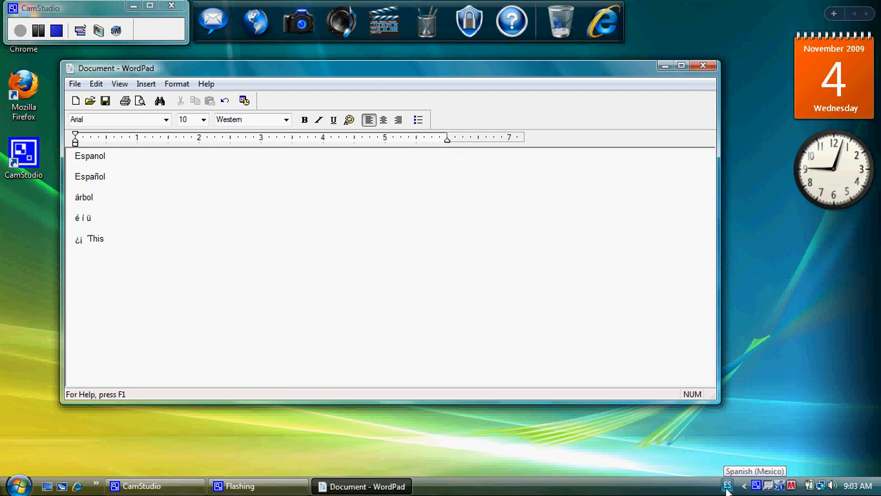